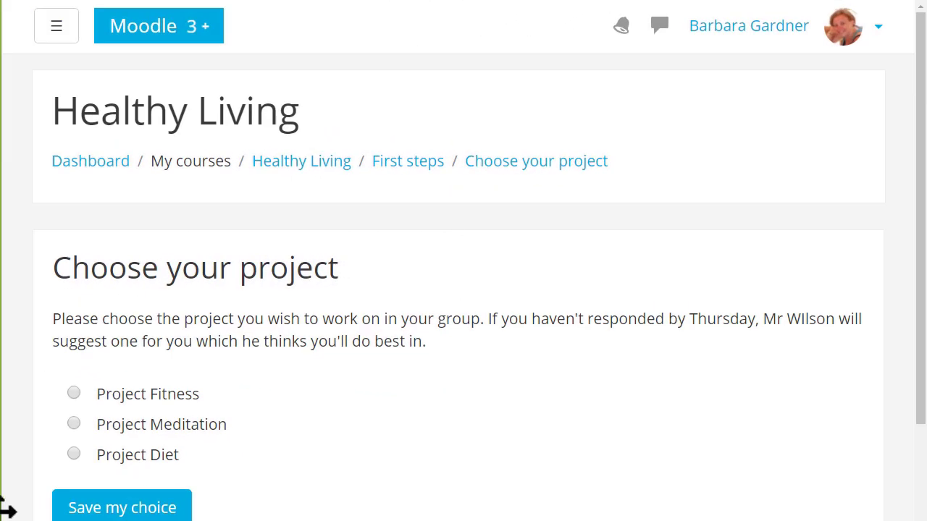
mouse_move(80, 427)
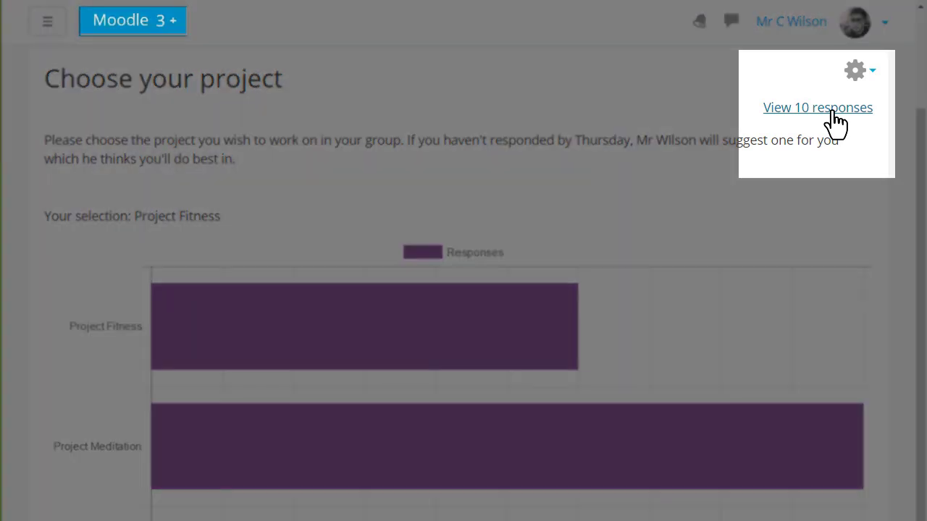
Leave the Healthy Living project choice results and go to the Basic French course page
click(817, 108)
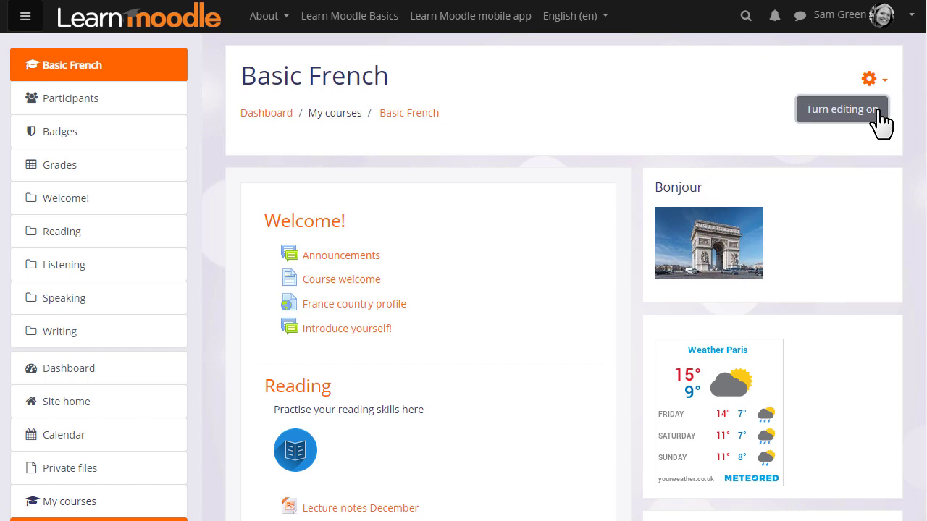
Turn editing on in Basic French and start adding an activity to the Welcome section
click(840, 109)
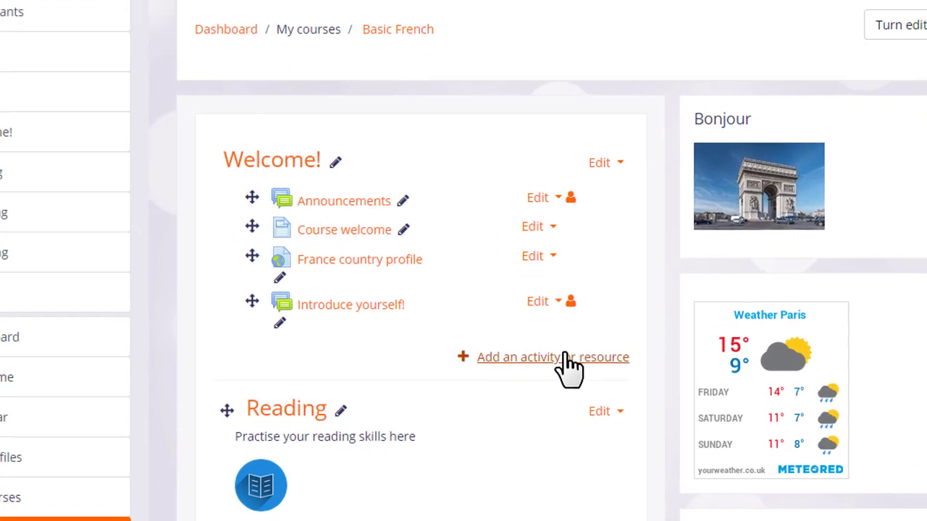
scroll(down, 3)
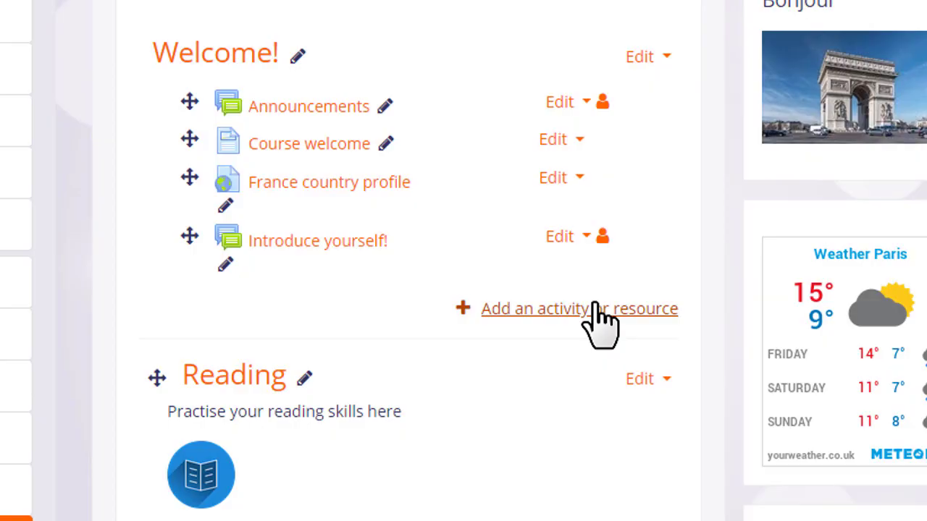
click(579, 308)
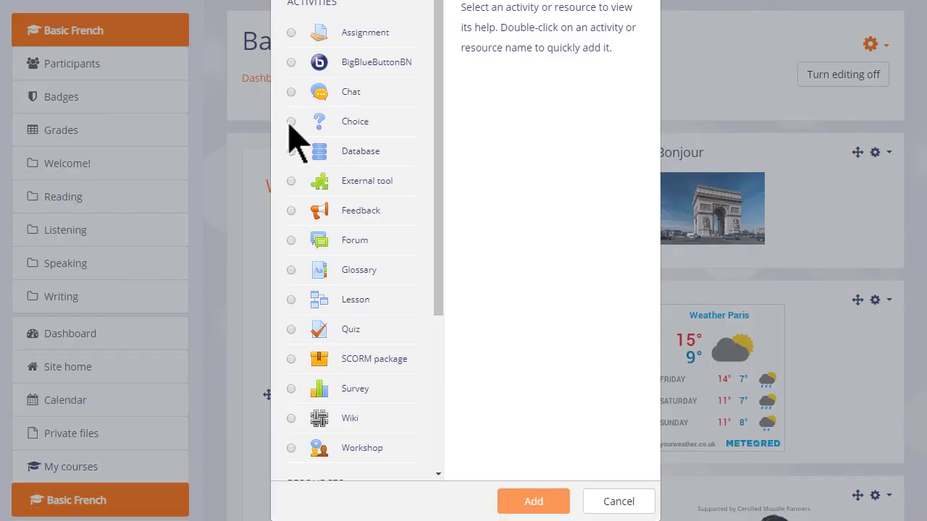
Choose Choice in the activity chooser and add it, opening the new Choice form
click(290, 122)
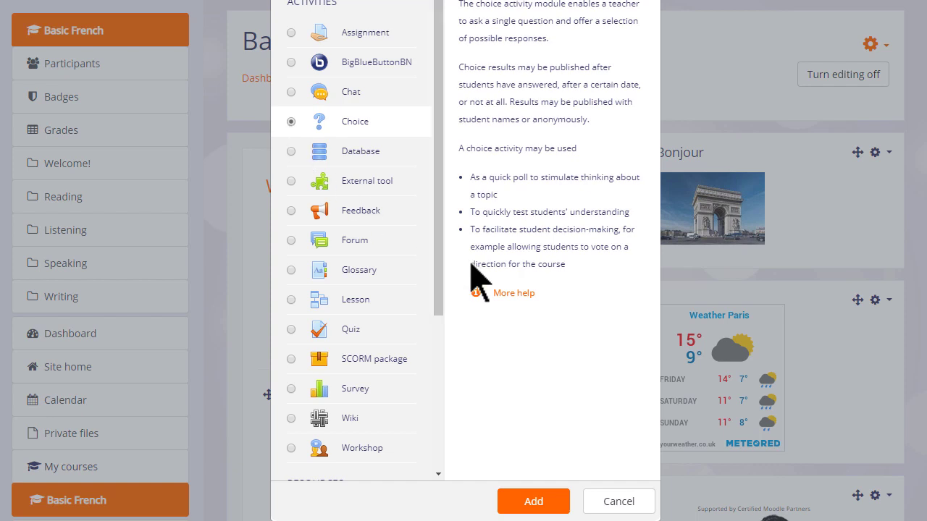
mouse_move(504, 307)
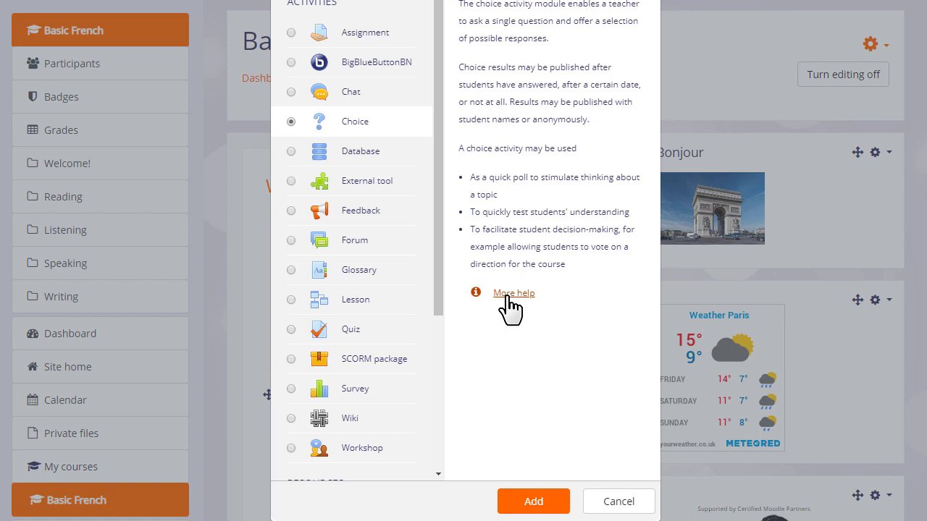
mouse_move(521, 480)
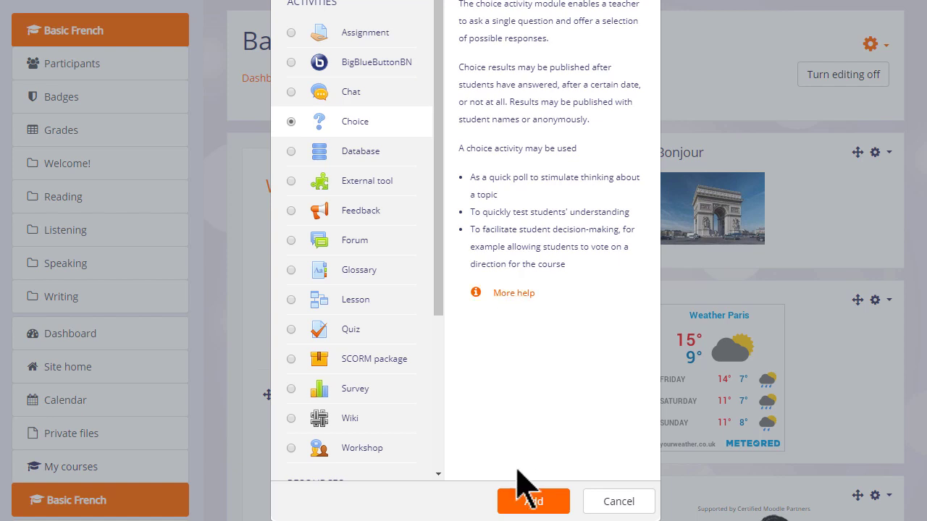
mouse_move(427, 307)
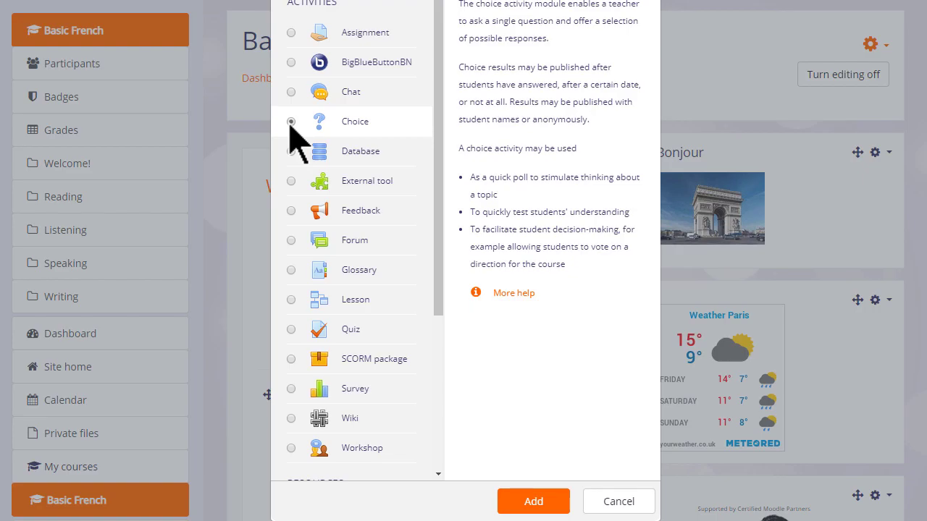
click(533, 501)
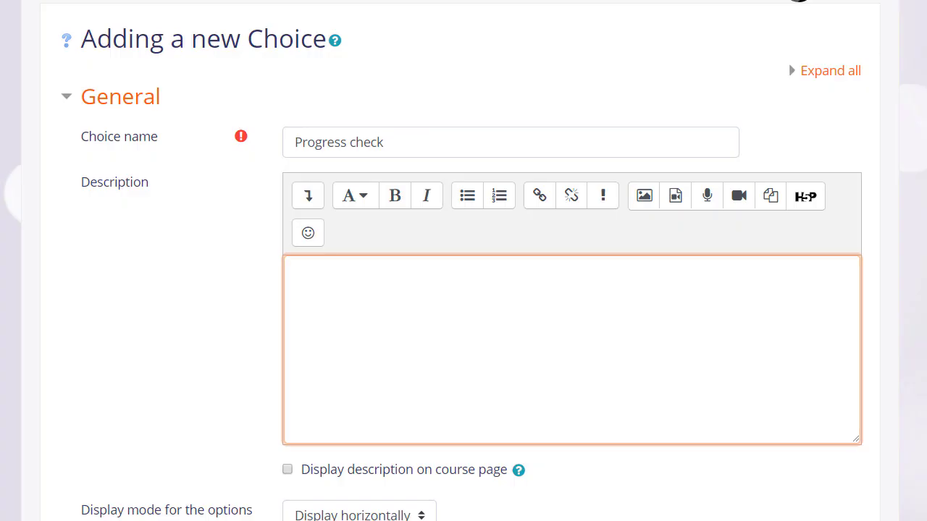
Enter the description 'Tell us how you feel you are progressing'
text(Tell us o)
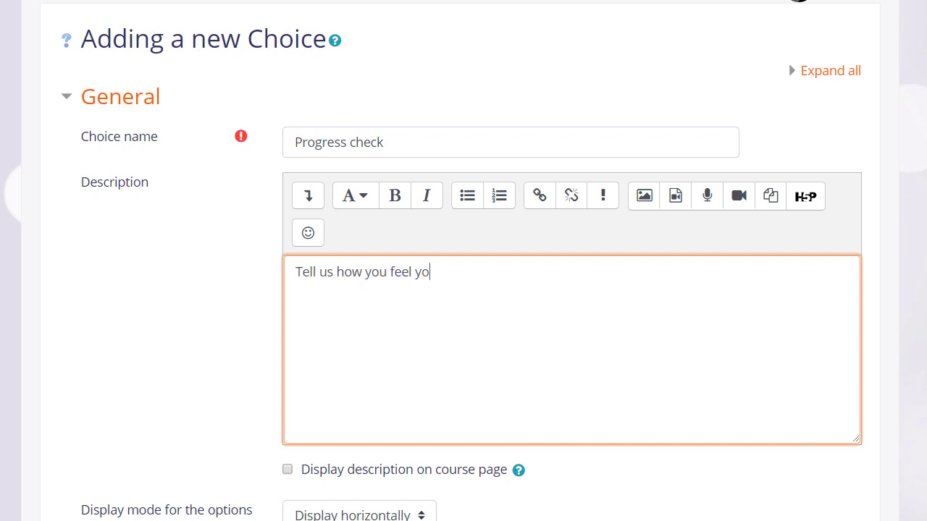
text(u are progressin)
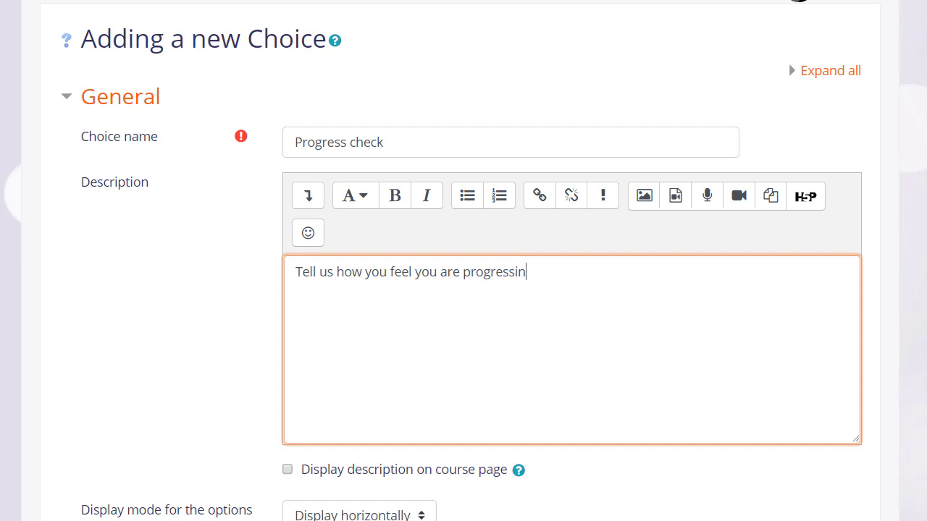
text(g)
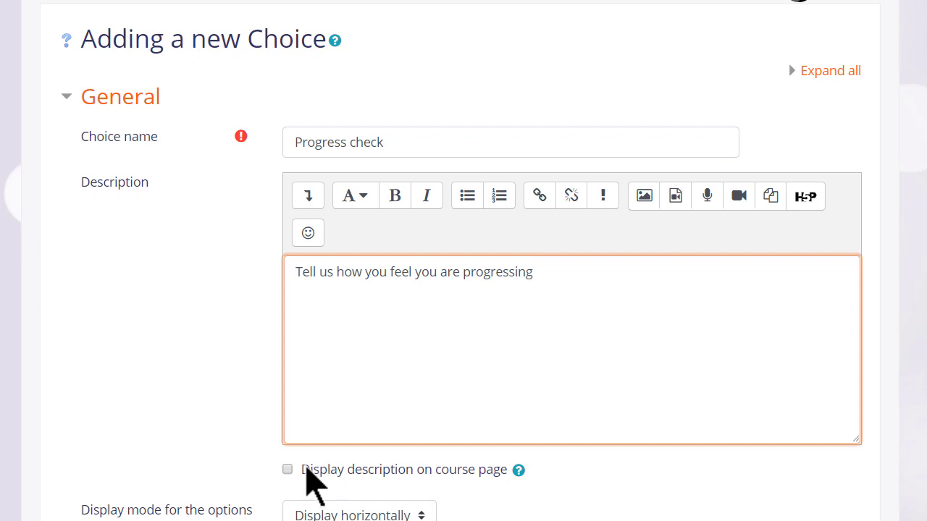
mouse_move(297, 493)
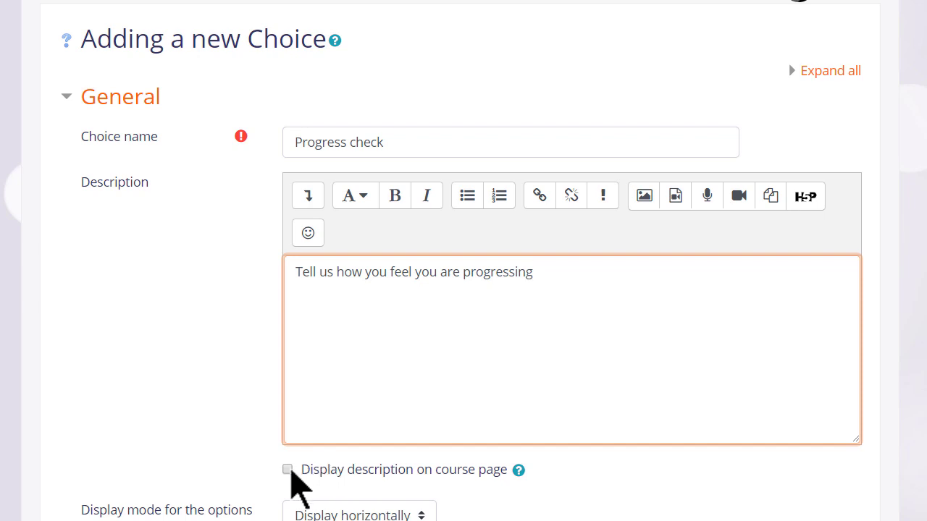
Set Allow choice to be updated to Yes, keeping single choice and unlimited responses
scroll(down, 3)
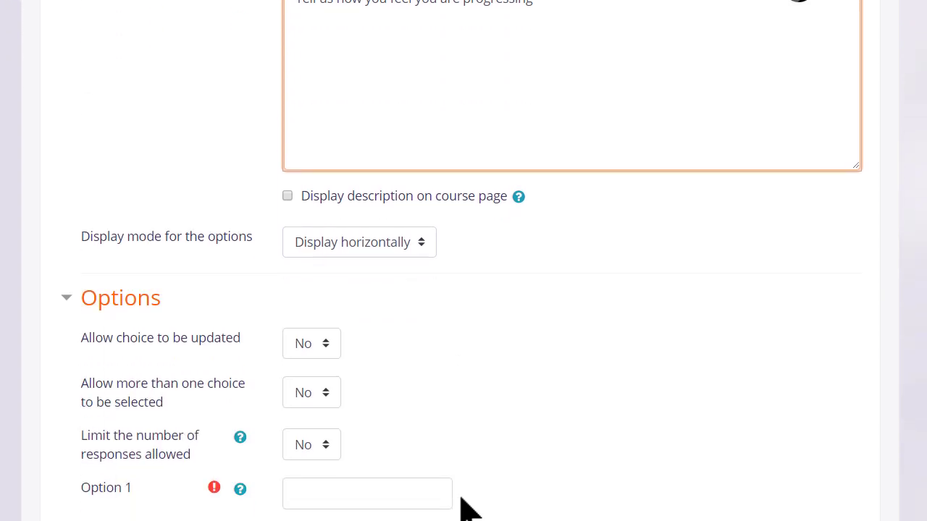
scroll(down, 3)
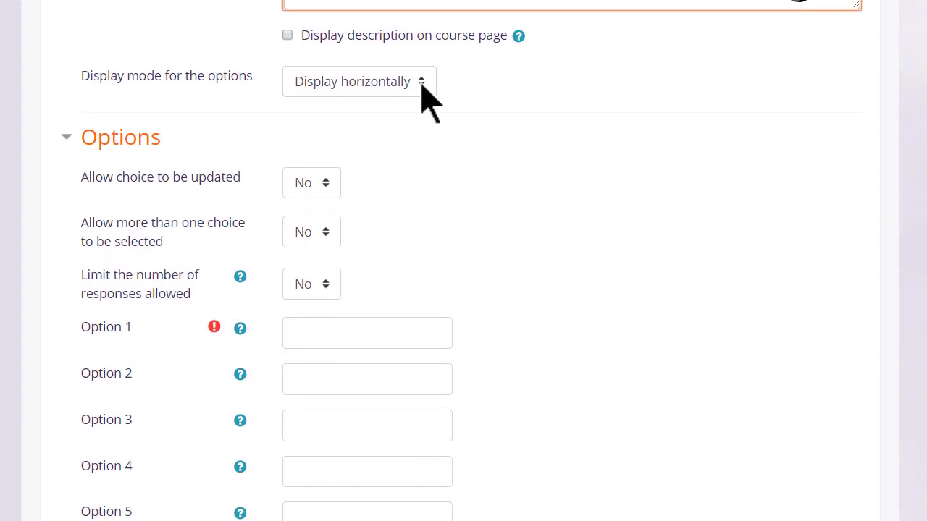
click(359, 81)
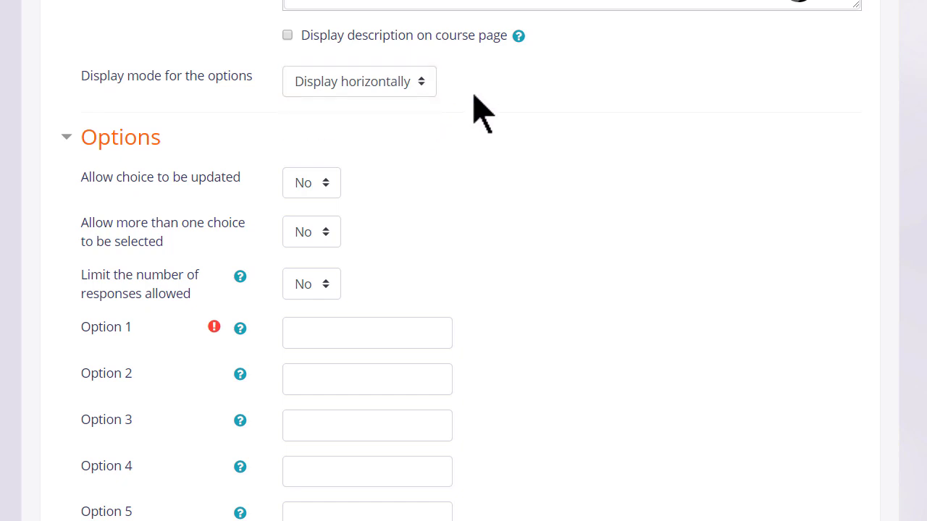
click(310, 183)
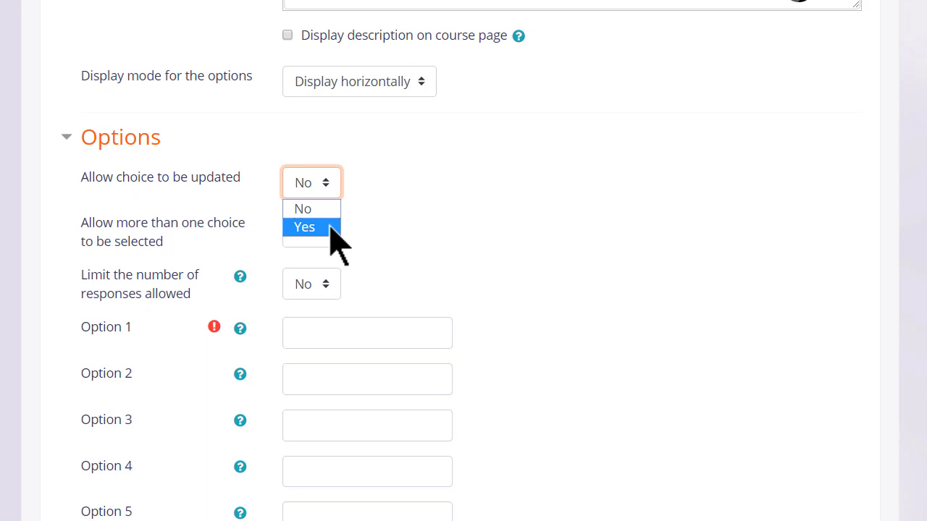
click(305, 226)
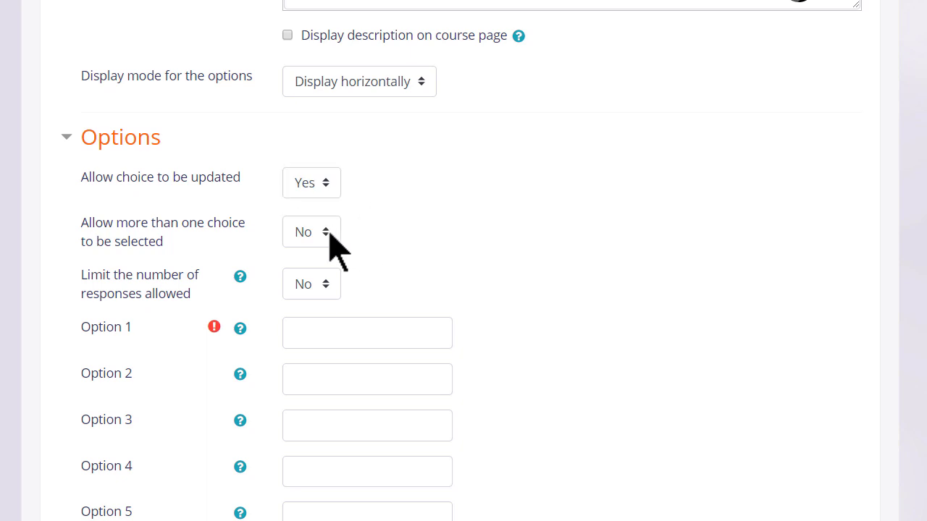
click(310, 231)
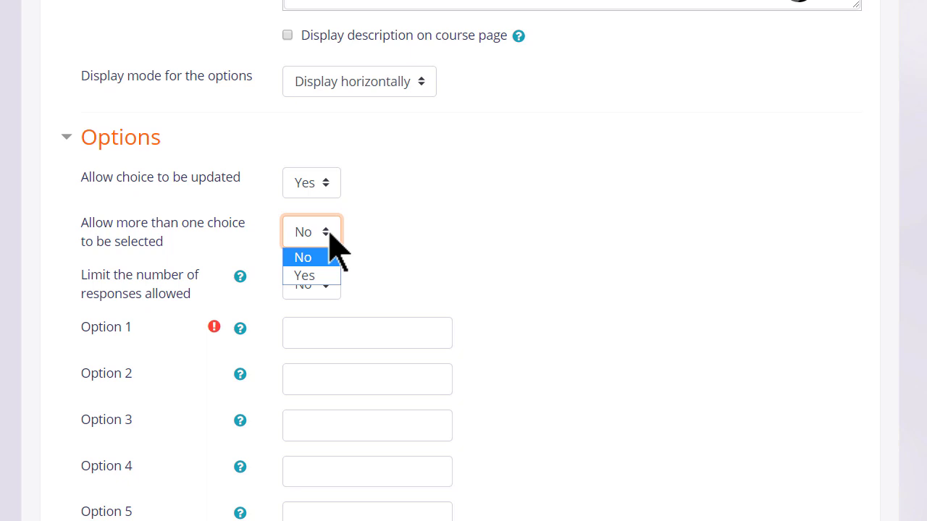
click(303, 258)
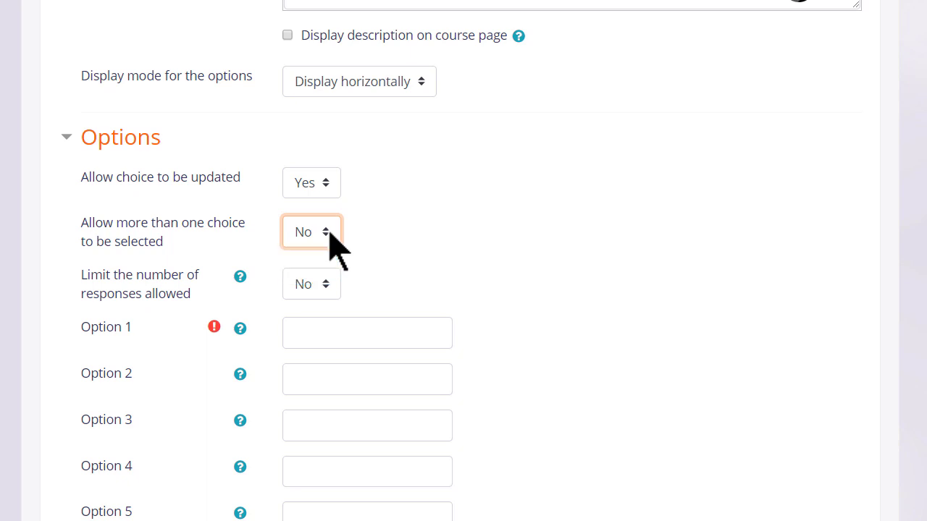
click(312, 282)
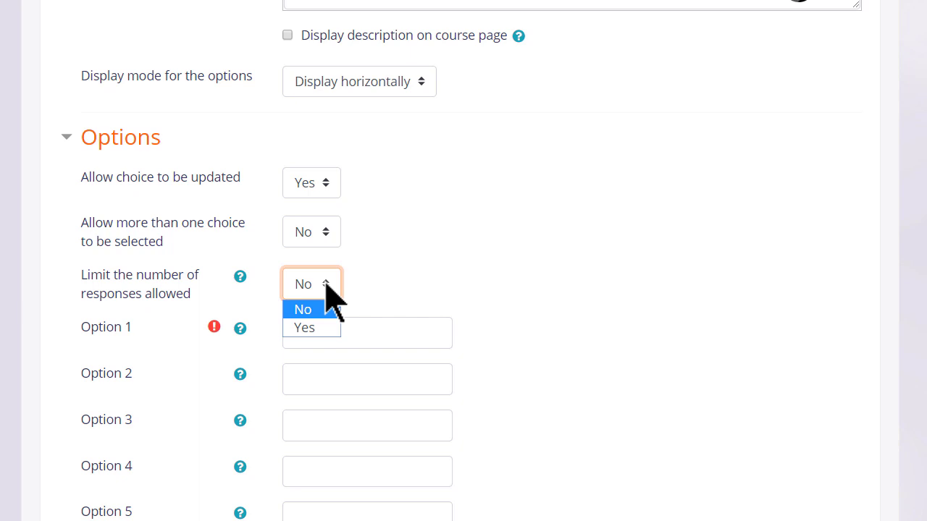
click(302, 308)
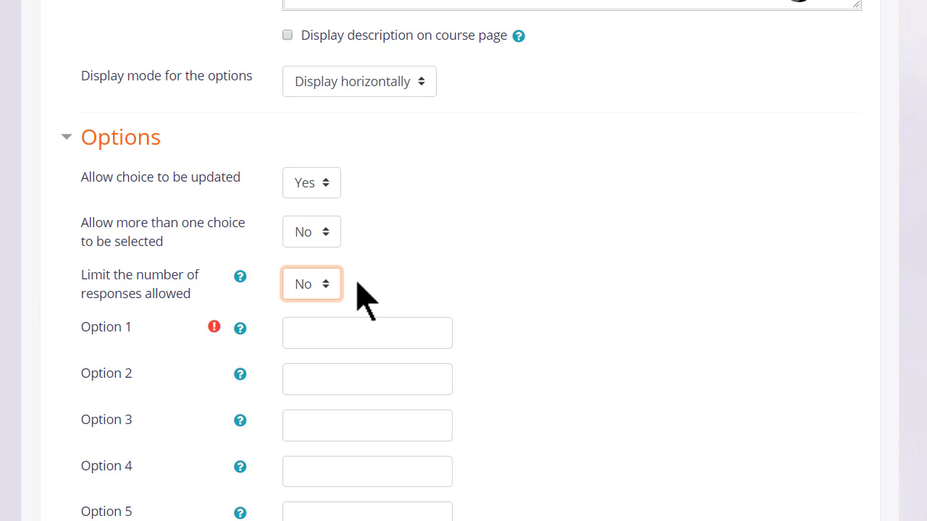
Fill Options 1-3 with I am very confident, I am fairly confident, I am not confident
text(I am very confident)
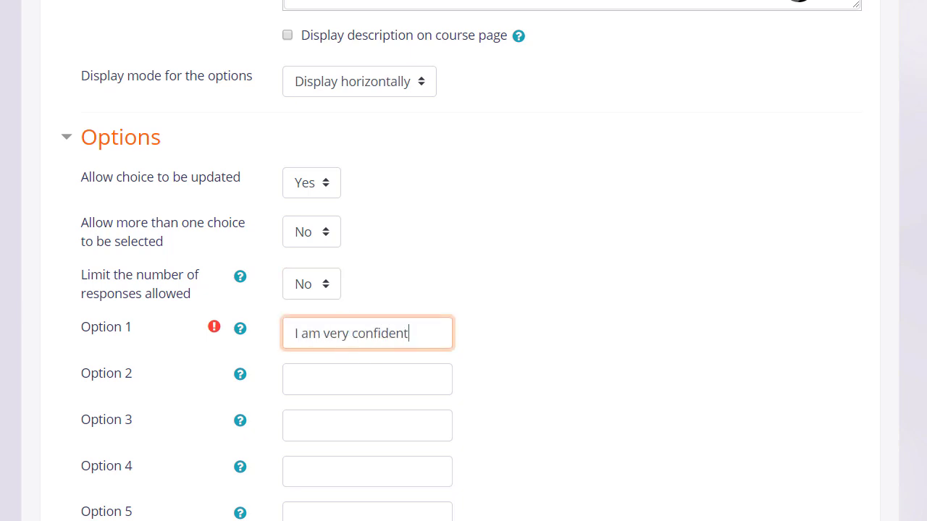
text(I am fairly confident)
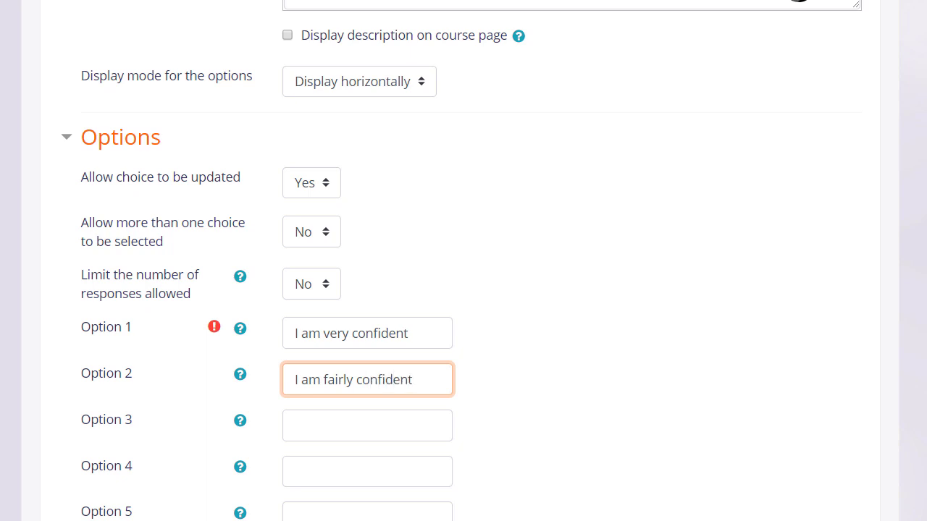
text(I am not confident)
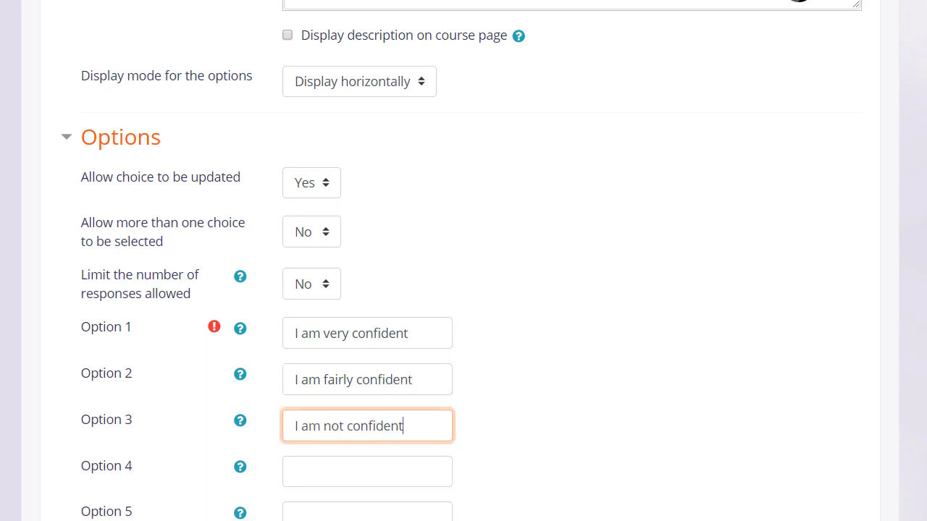
scroll(down, 3)
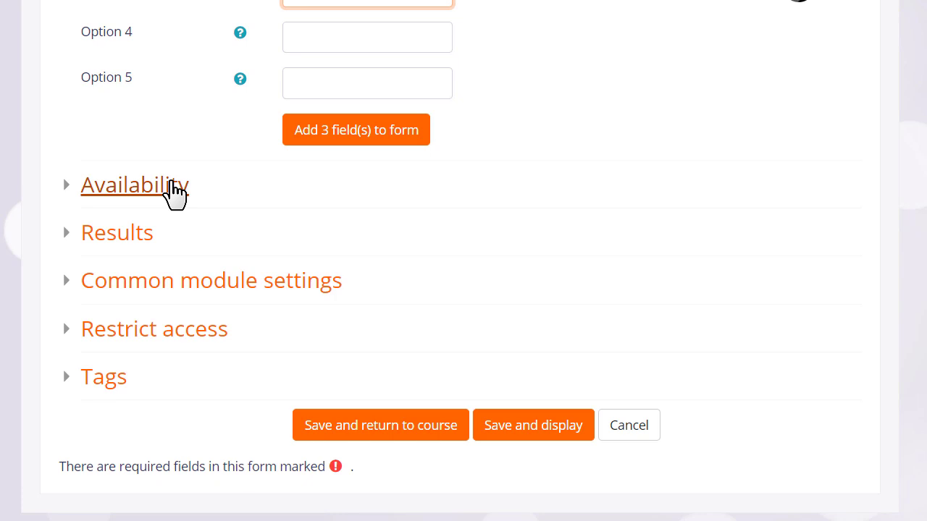
In Results, keep results unpublished to students and show a column for unanswered
click(134, 185)
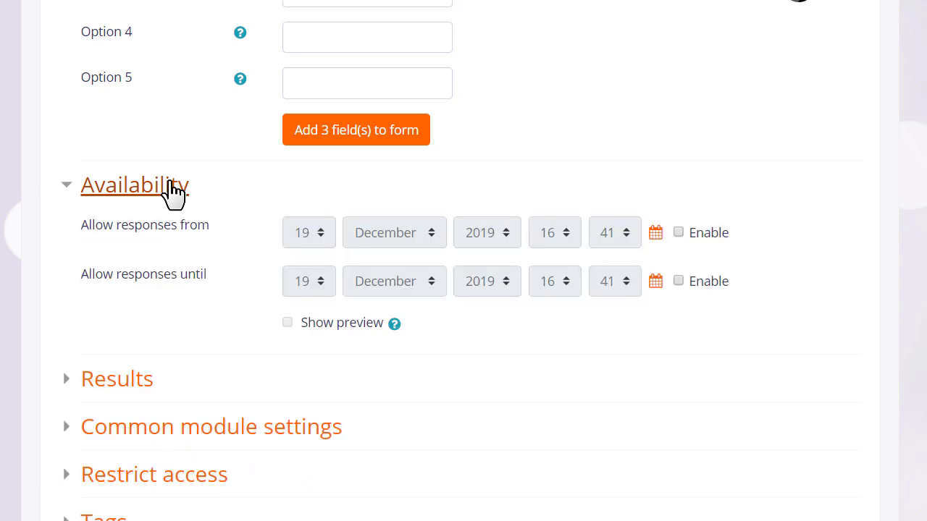
click(134, 185)
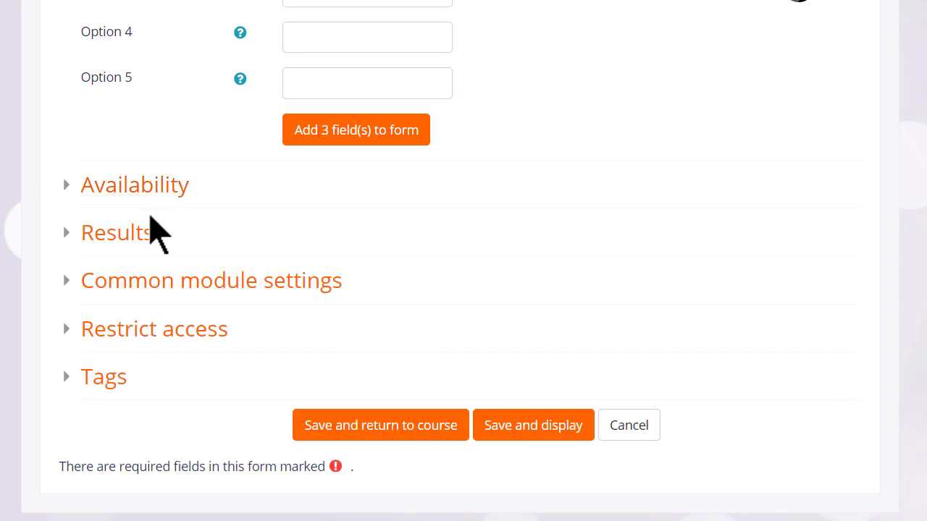
click(113, 232)
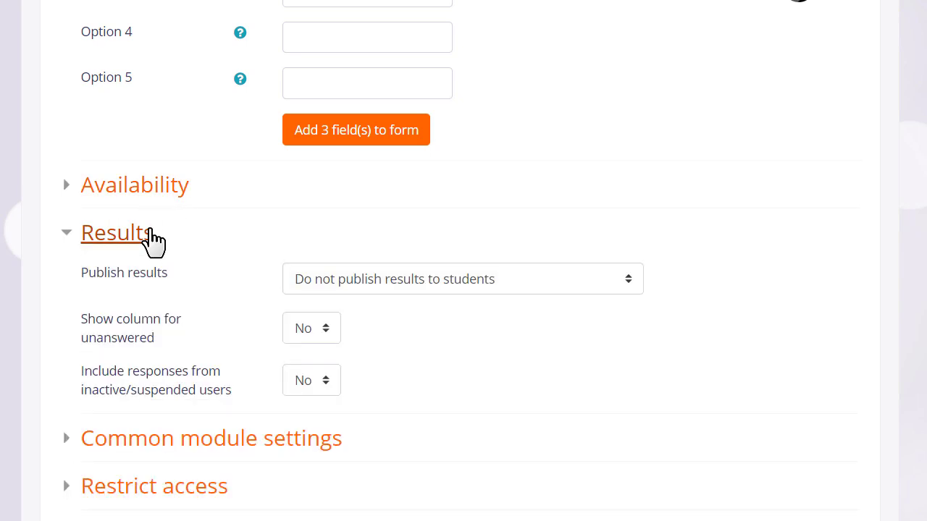
mouse_move(592, 296)
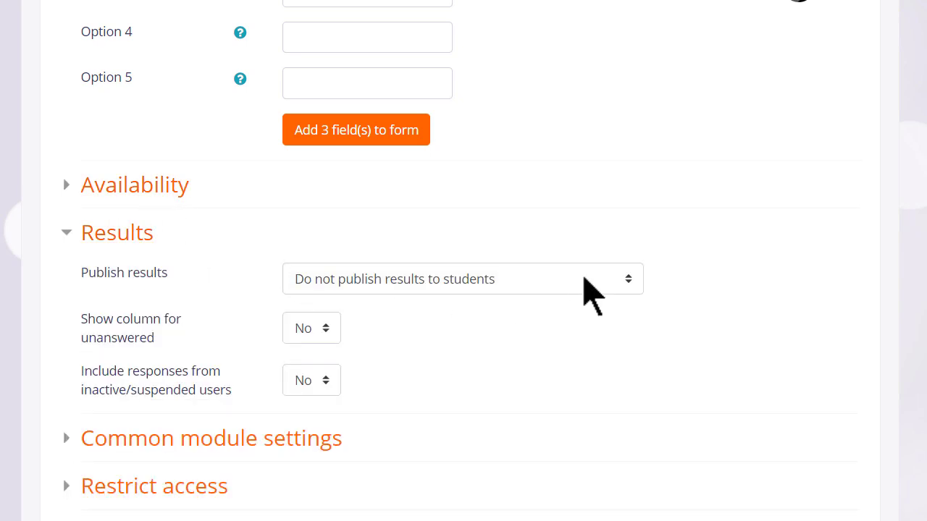
click(462, 278)
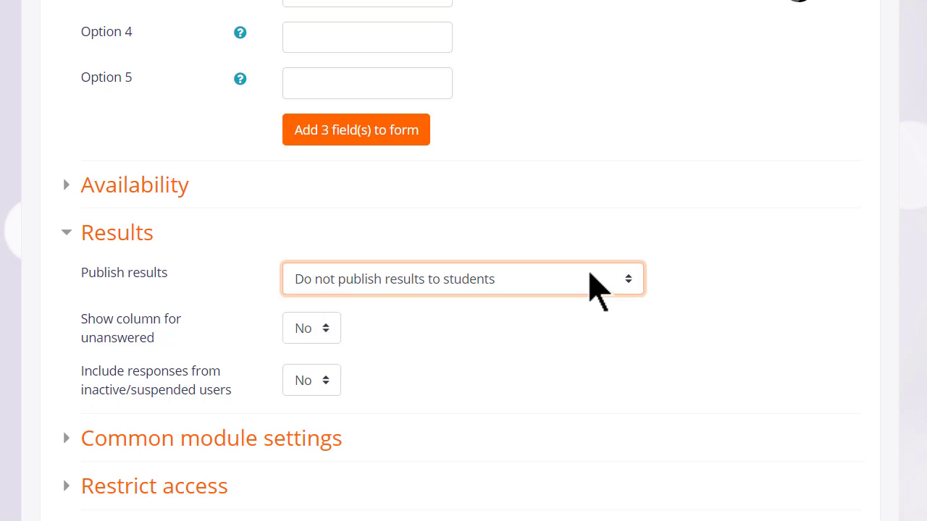
click(311, 327)
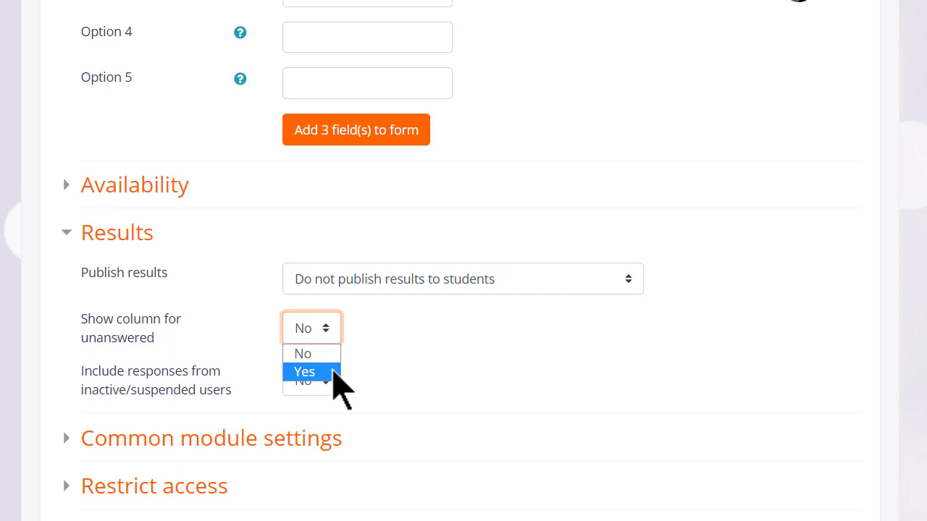
mouse_move(379, 385)
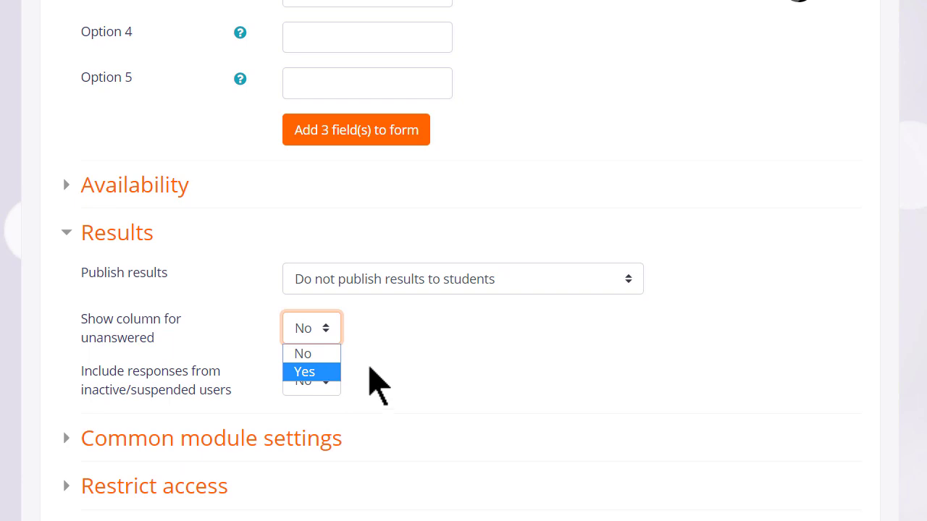
click(304, 371)
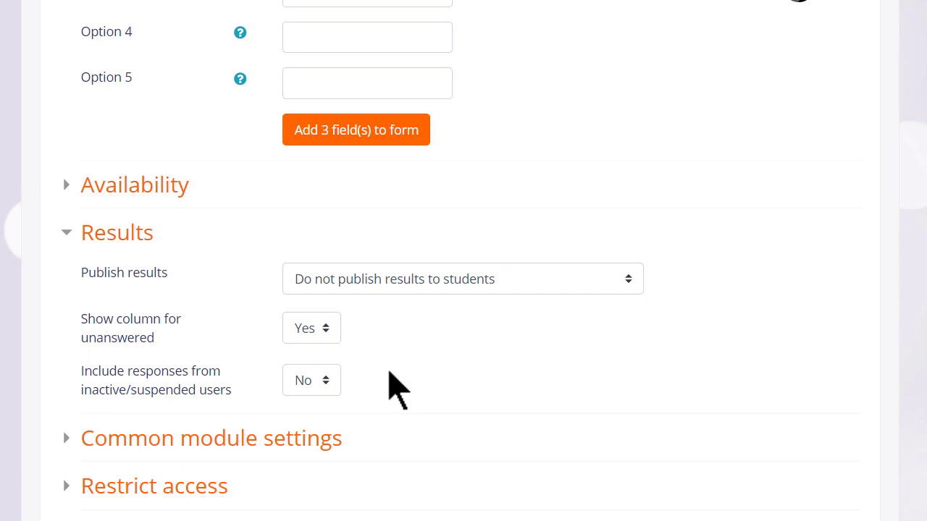
Save and return to the course, then open the Progress check choice from Welcome
scroll(down, 3)
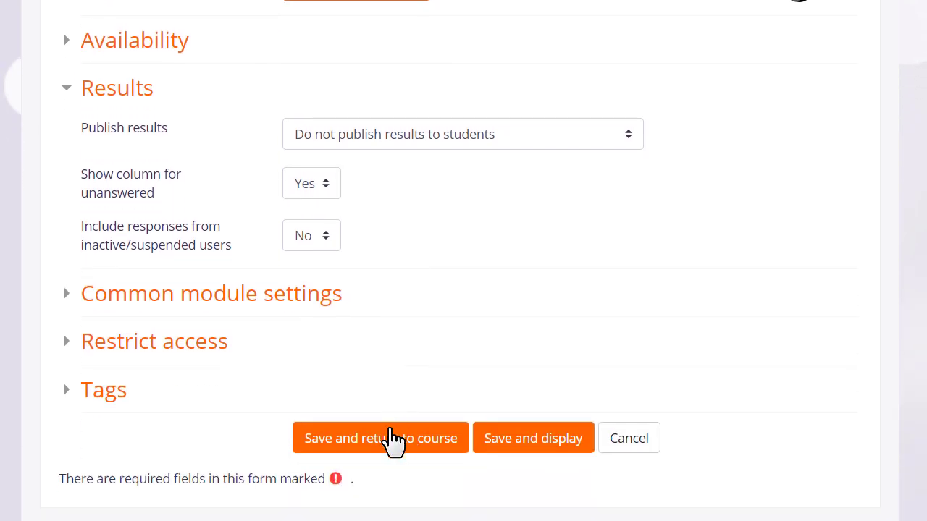
click(379, 437)
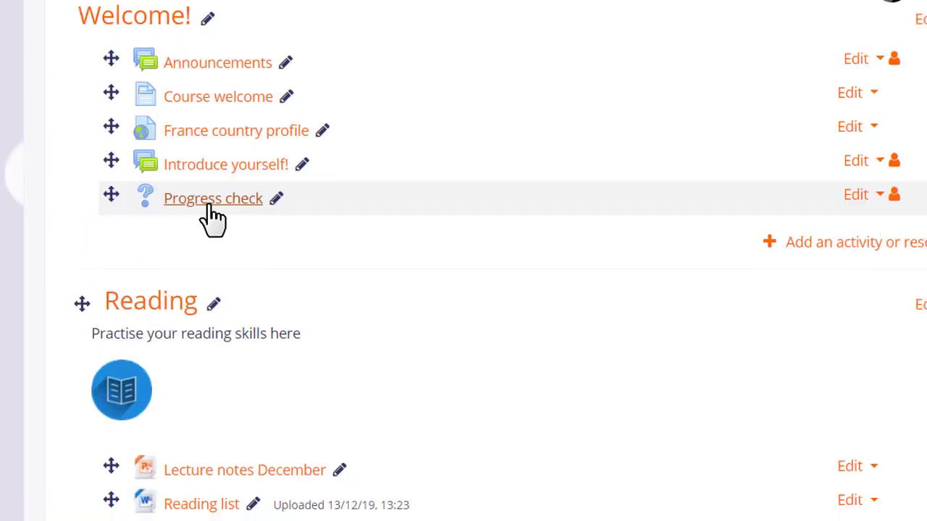
click(213, 197)
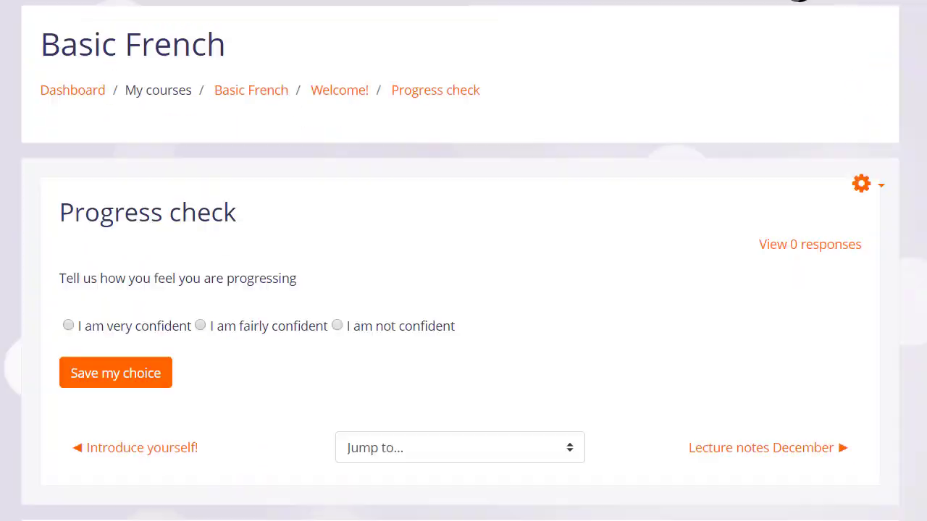